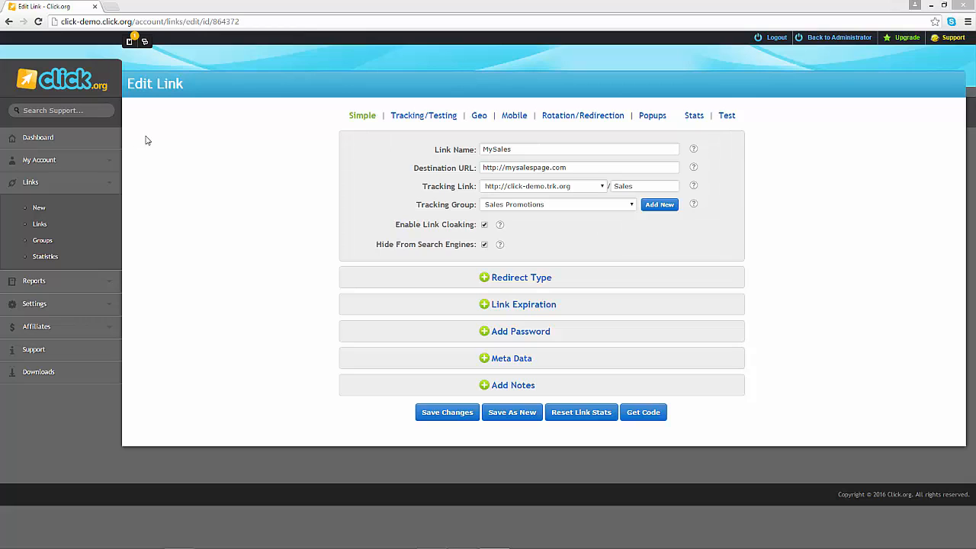
# Open the link's Popups tab and expand the Viral Bar panel
pyautogui.click(564, 149)
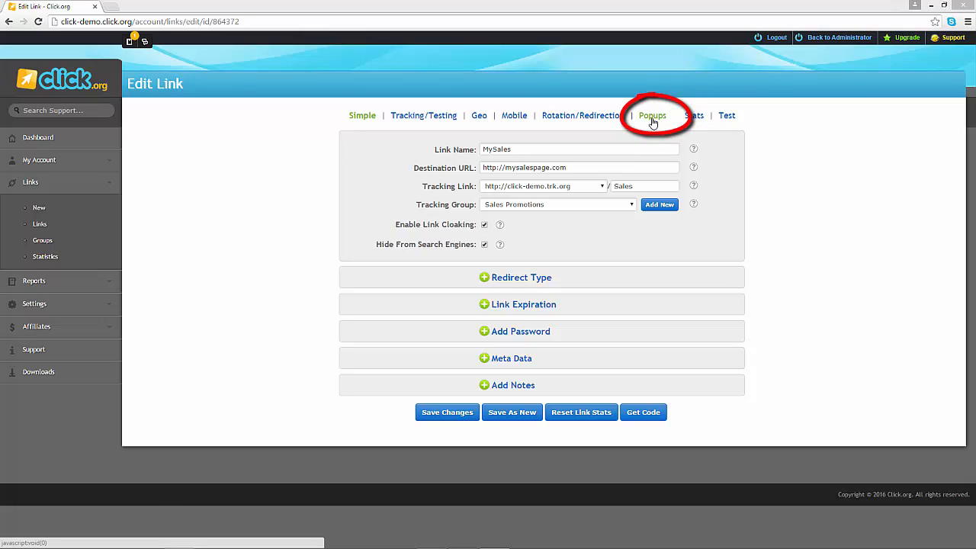
pyautogui.click(653, 115)
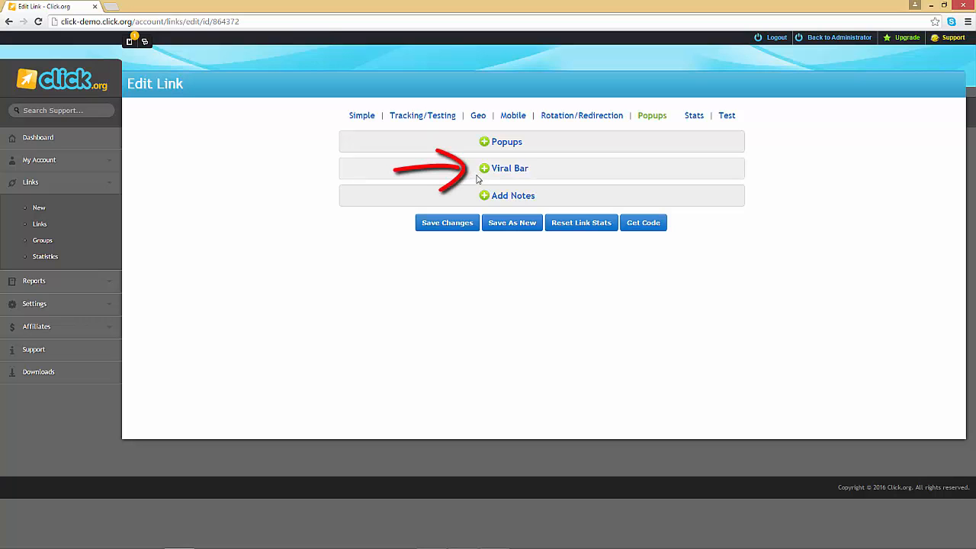
pyautogui.click(509, 167)
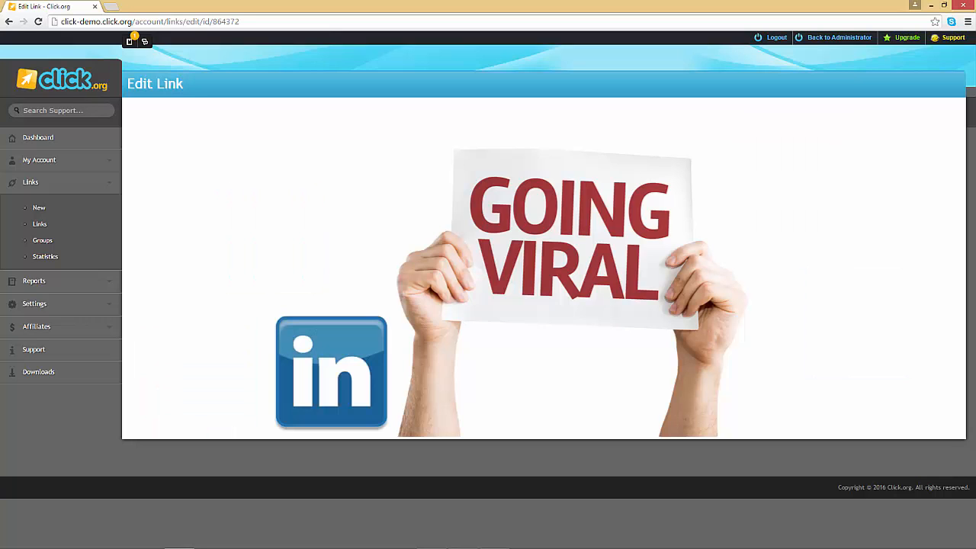
pyautogui.click(652, 115)
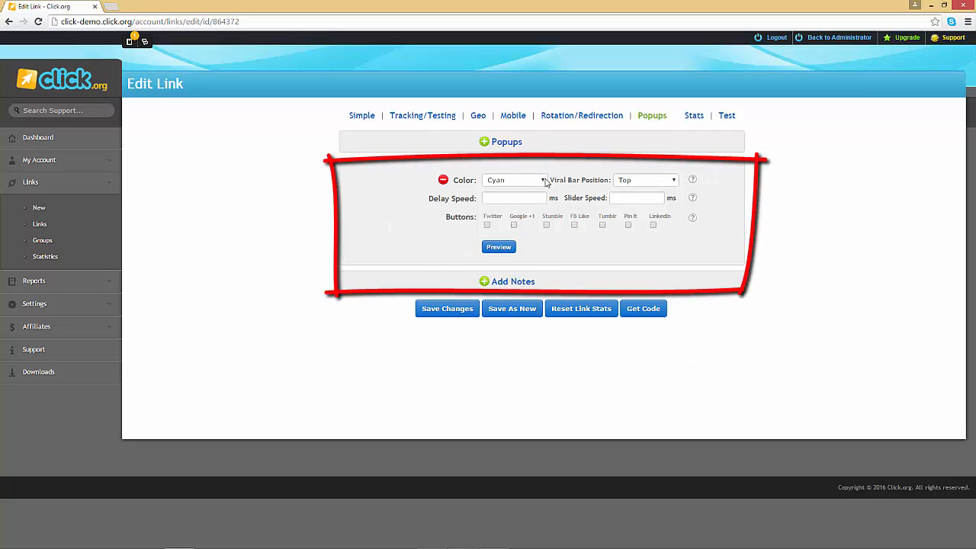
# Set the Viral Bar color to Orange and its position to Bottom
pyautogui.click(513, 180)
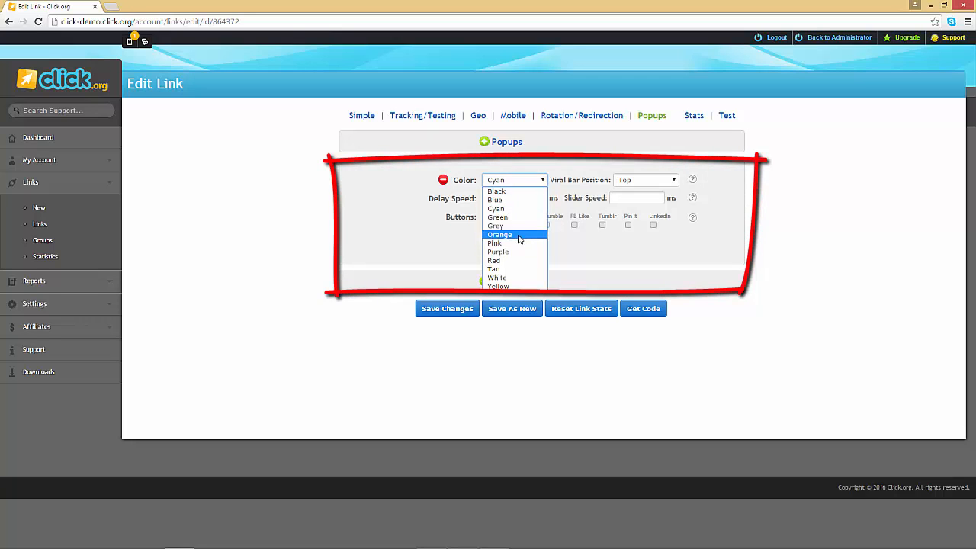
pyautogui.click(499, 234)
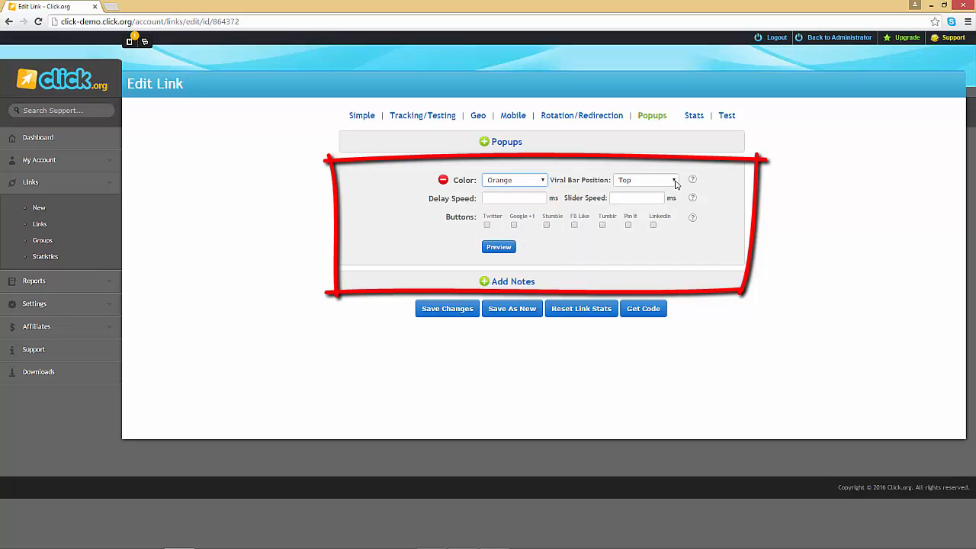
pyautogui.click(669, 179)
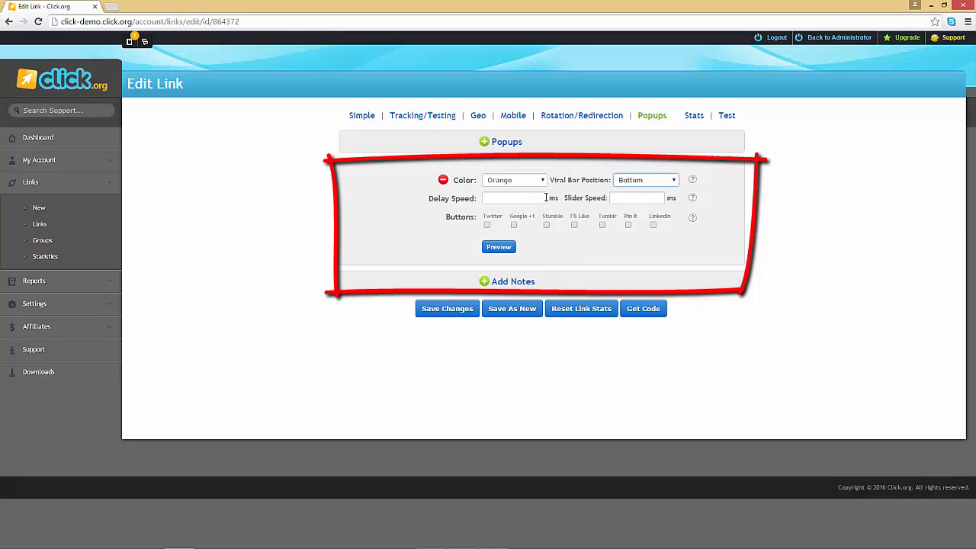
pyautogui.click(515, 198)
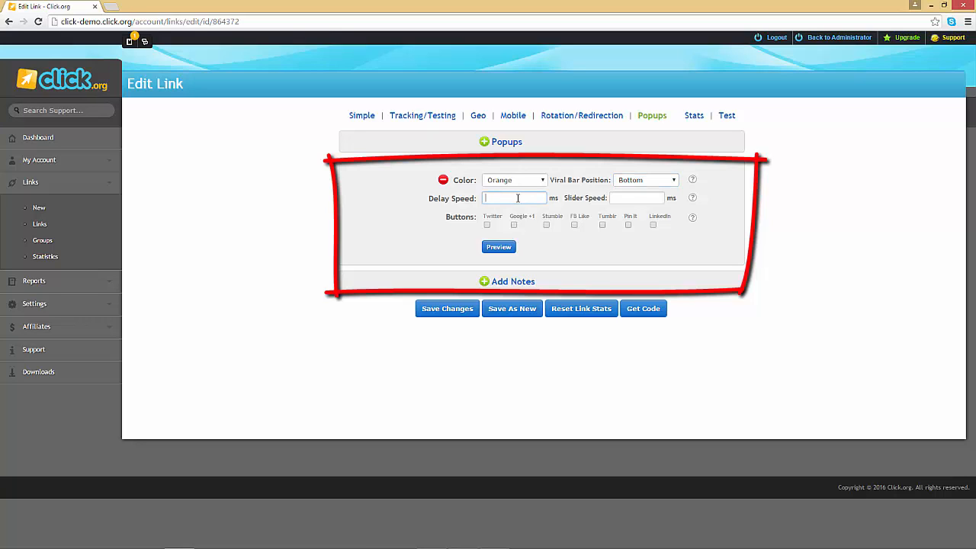
# Enter 500 ms as both the Delay Speed and Slider Speed
pyautogui.write('500')
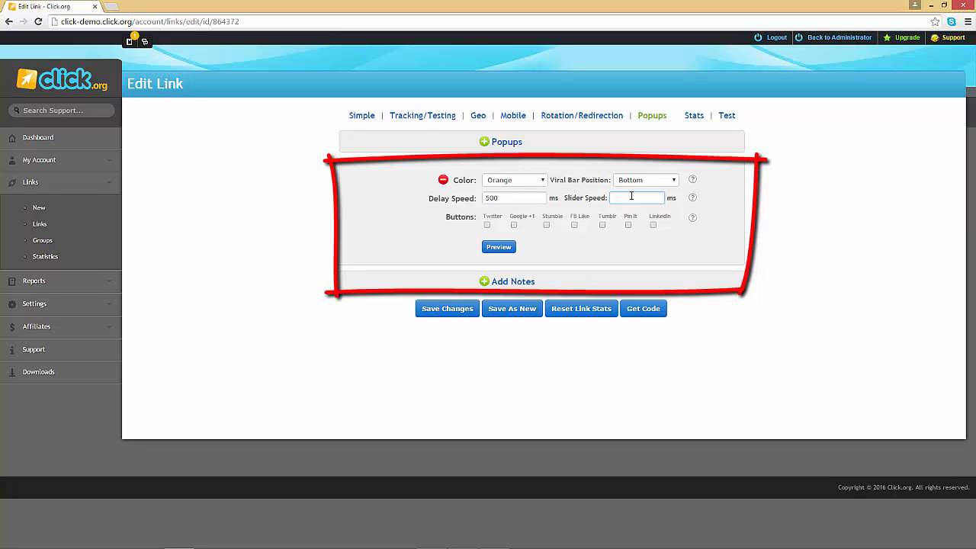
pyautogui.write('500')
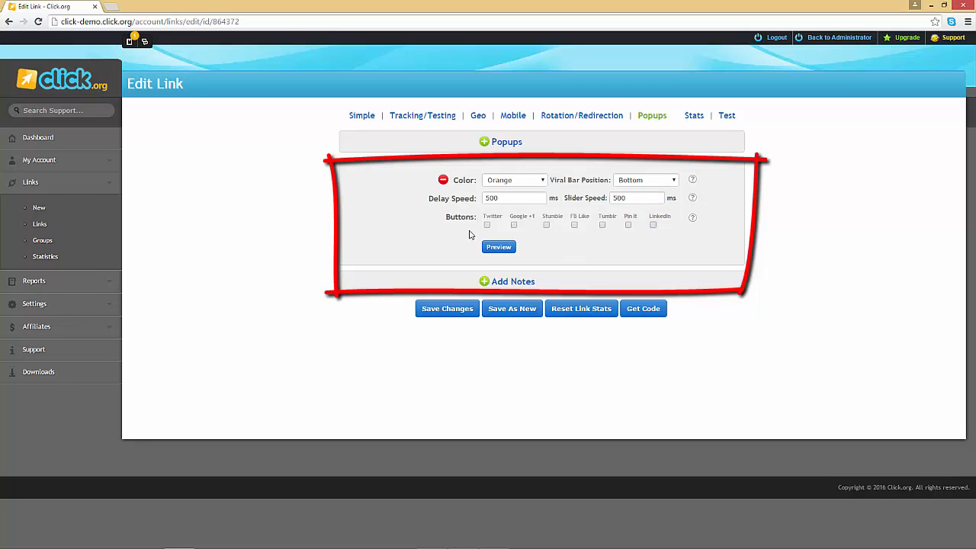
pyautogui.moveTo(463, 235)
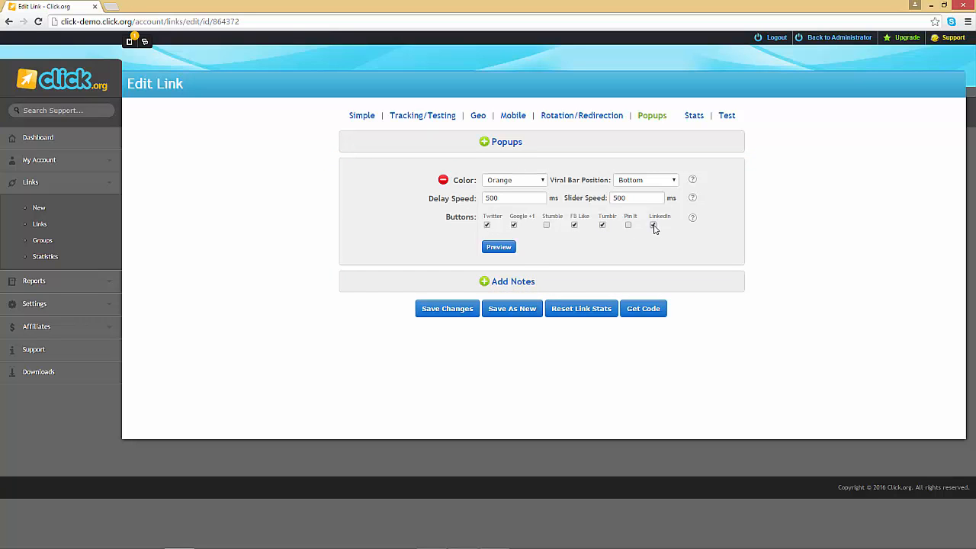
# Enable the Twitter, Google +1, FB Like, Tumblr and LinkedIn share buttons
pyautogui.click(654, 224)
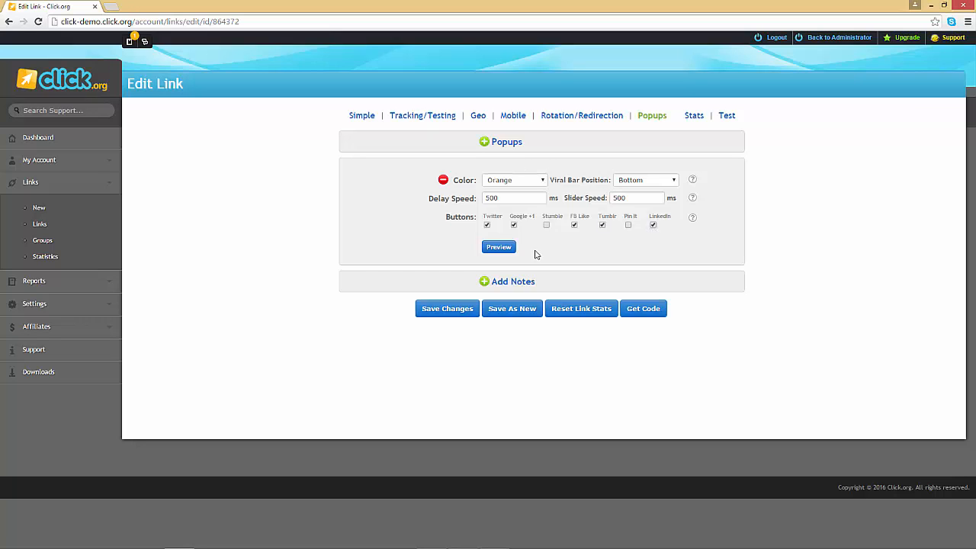
pyautogui.click(499, 246)
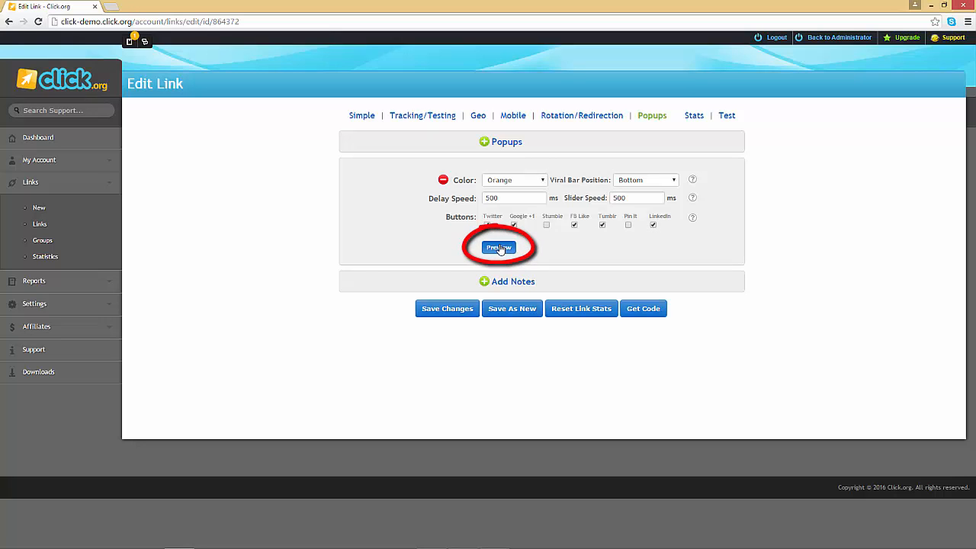
# Preview the bar, add Stumble, recolor it Cyan, and preview it again
pyautogui.click(500, 247)
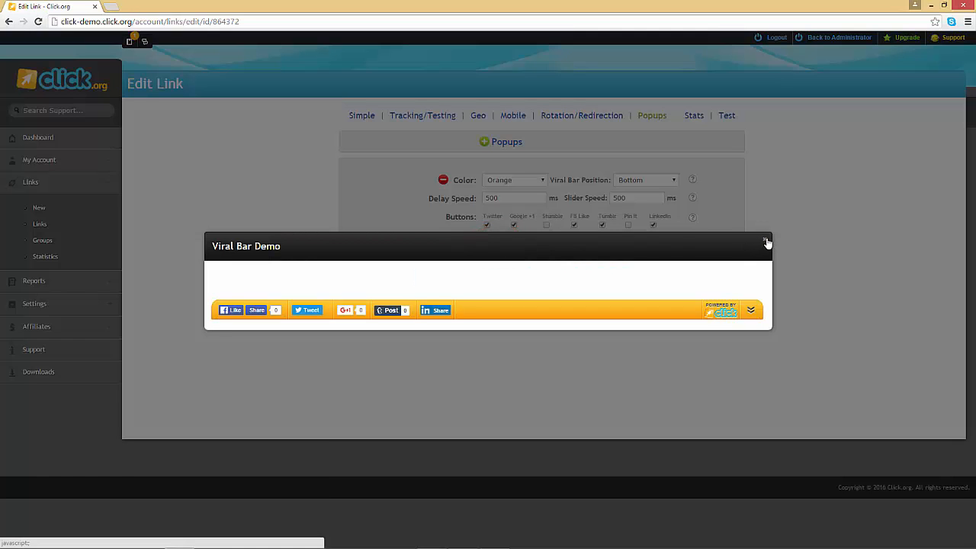
pyautogui.click(767, 243)
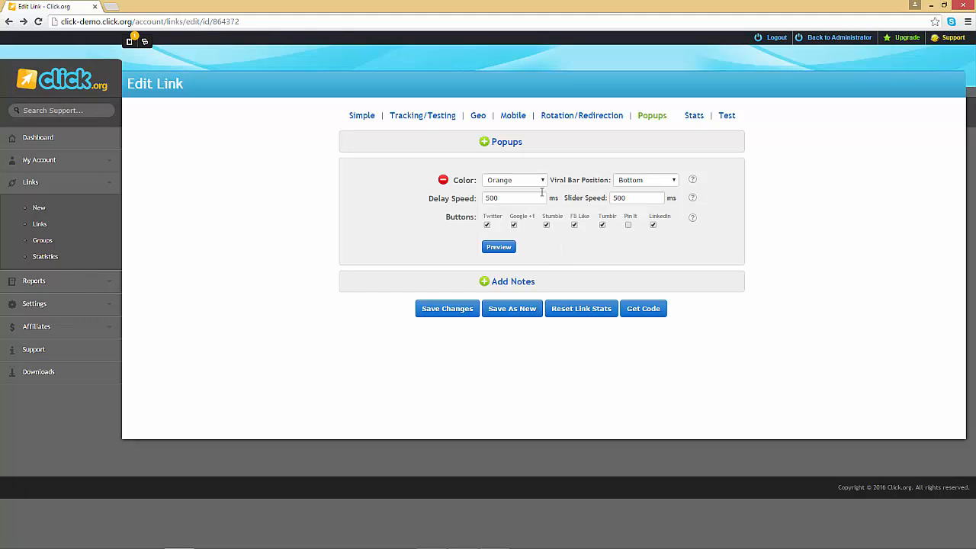
pyautogui.click(514, 180)
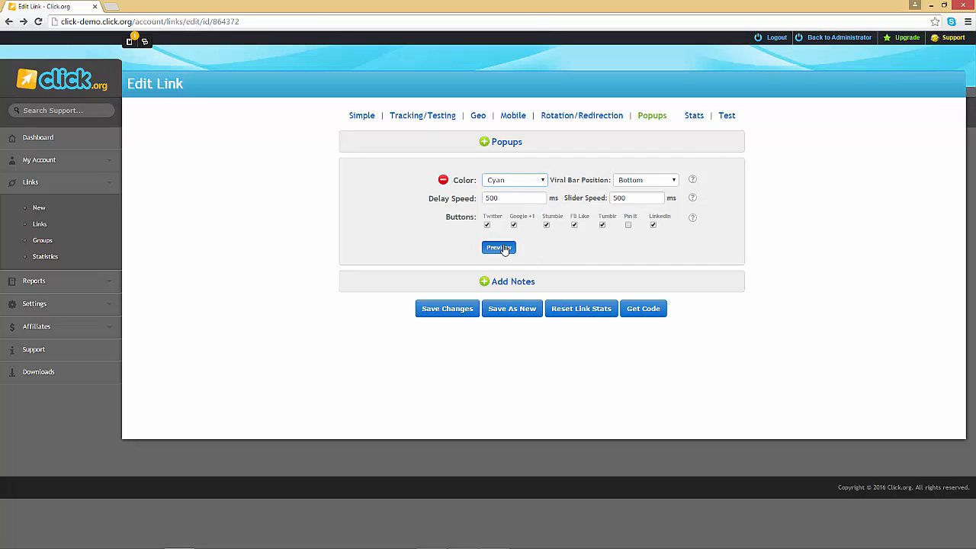
pyautogui.click(499, 247)
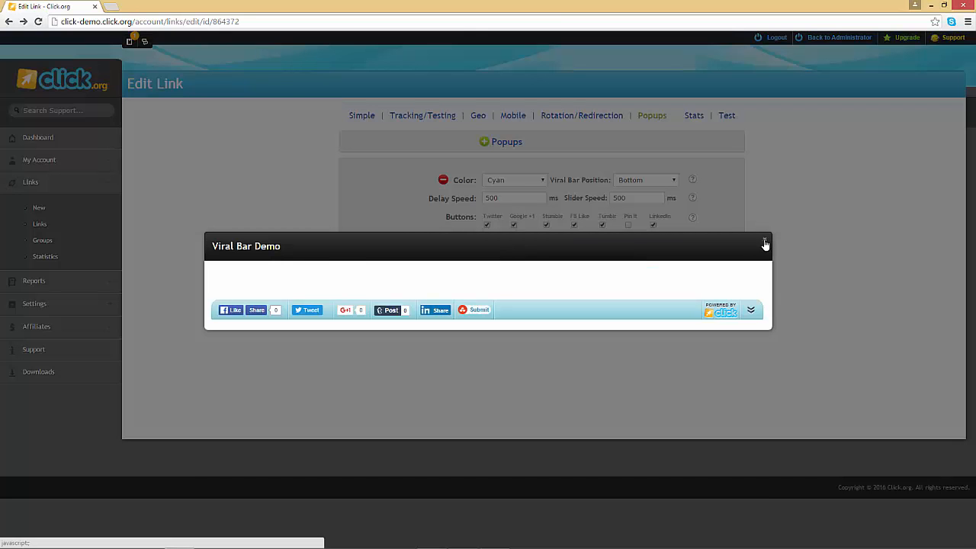
pyautogui.click(765, 244)
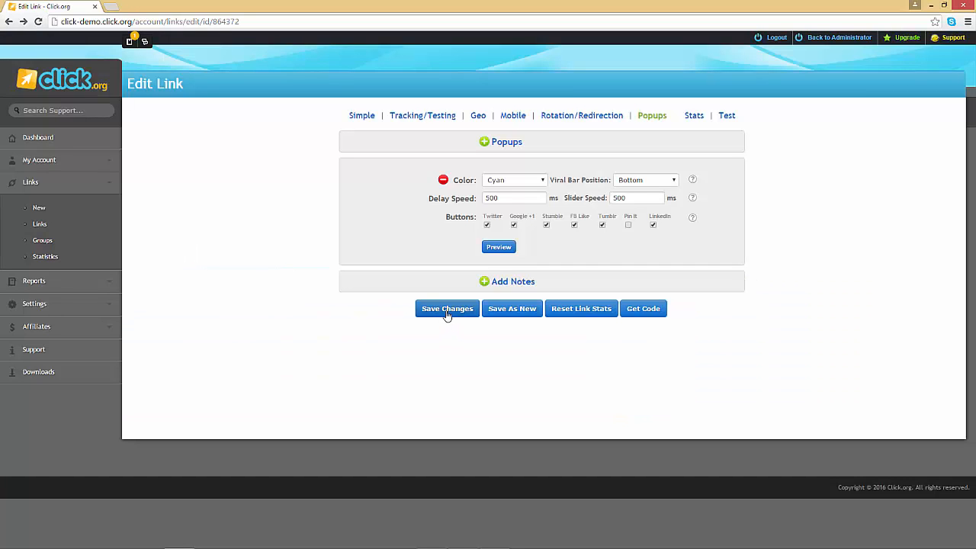